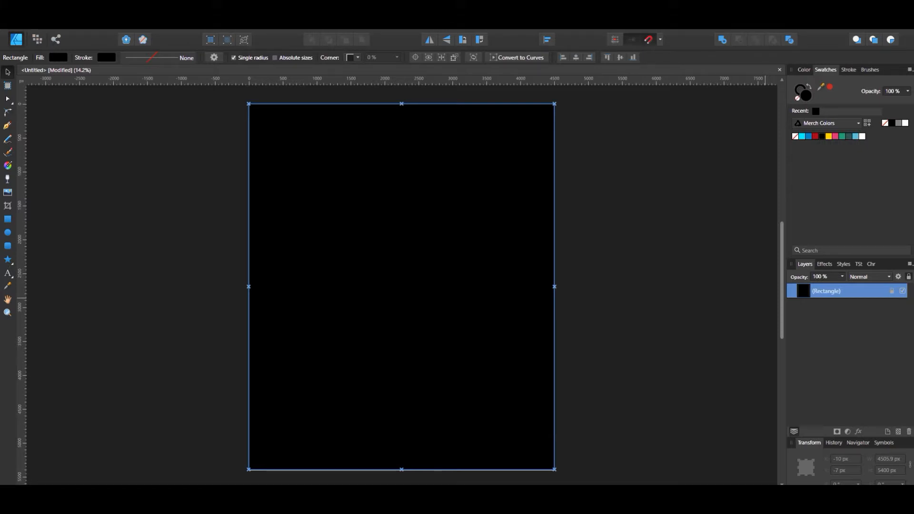
mouse_move(275, 280)
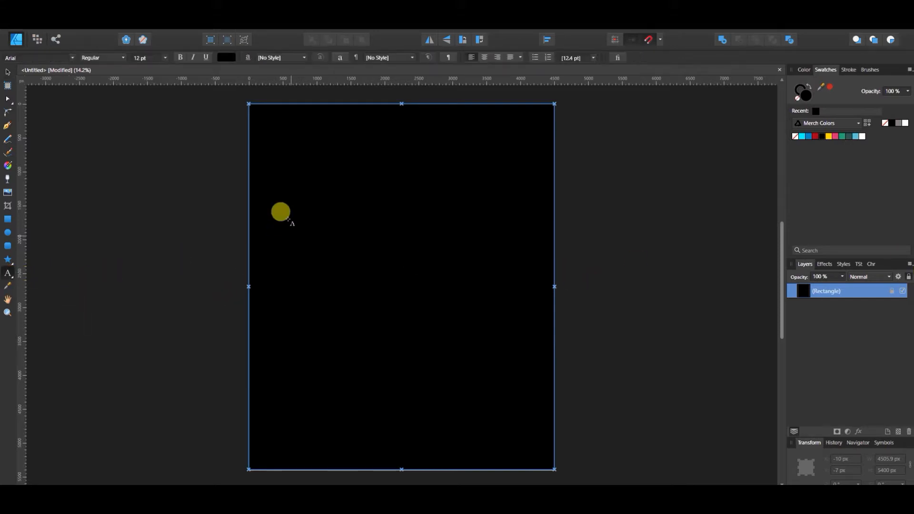
- Drag a 259.5 pt Arial artistic text frame on the canvas and set its fill to white
drag(280, 211, 286, 168)
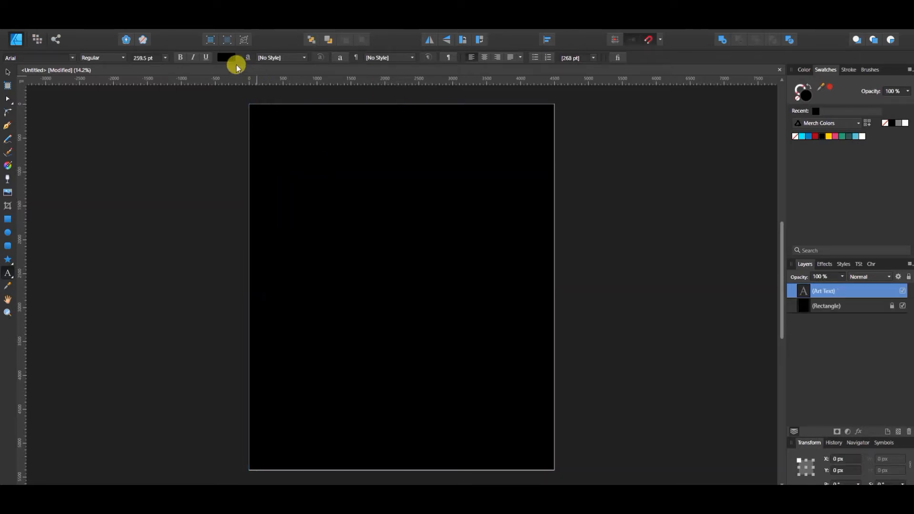
click(229, 57)
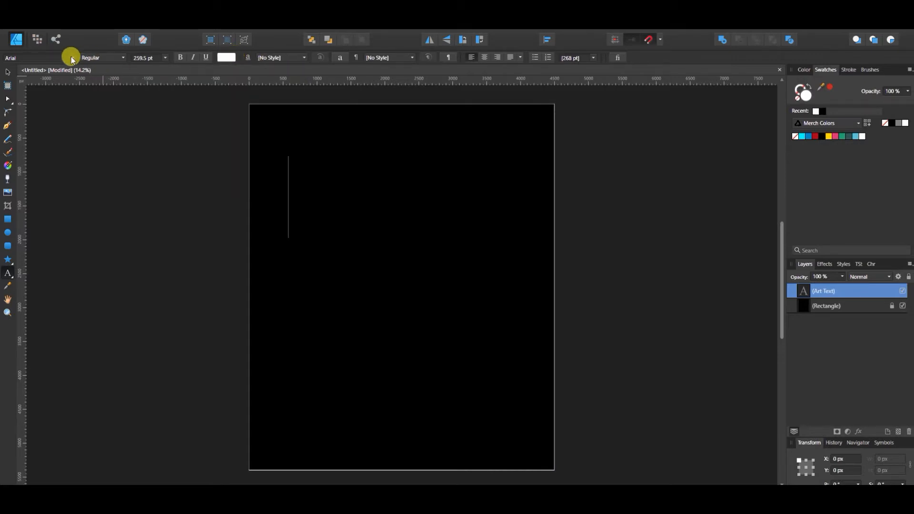
mouse_move(70, 57)
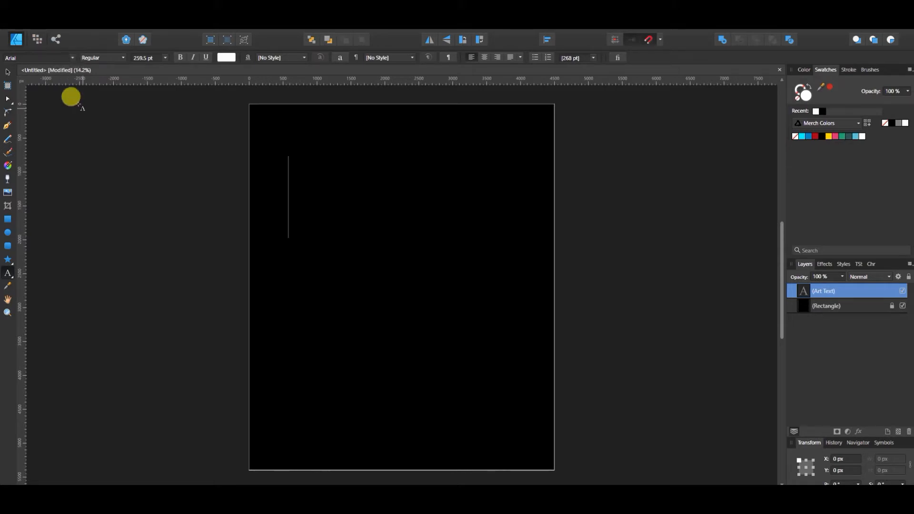
- Type 'Bold' into the new white Arial text frame
text(B)
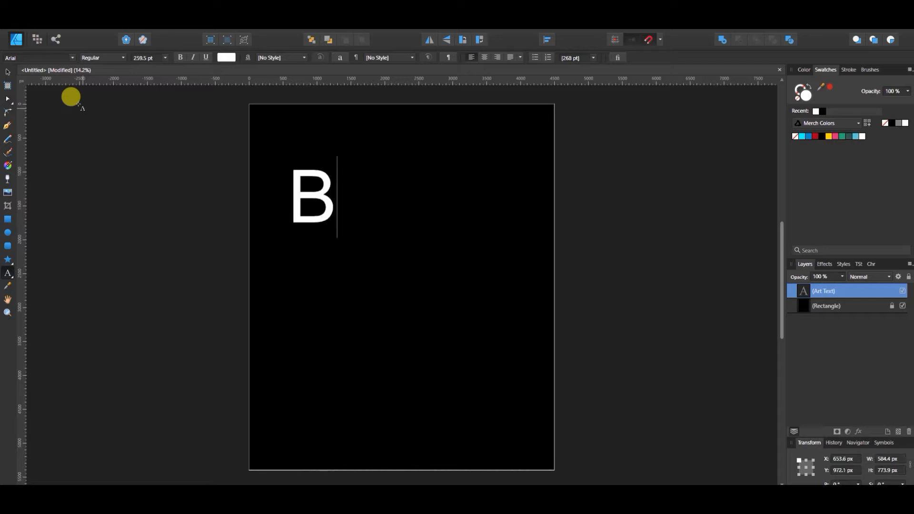
text(old)
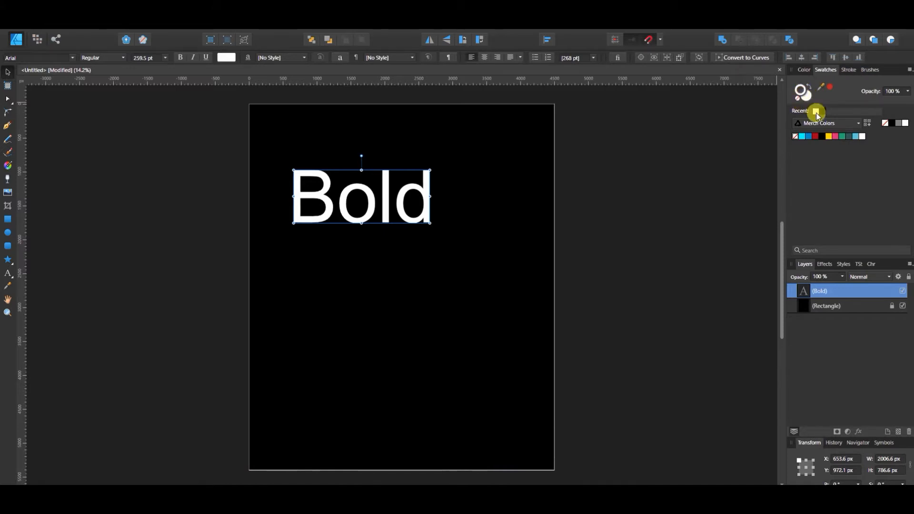
- Give 'Bold' a white stroke about 13.6 pt wide
click(849, 70)
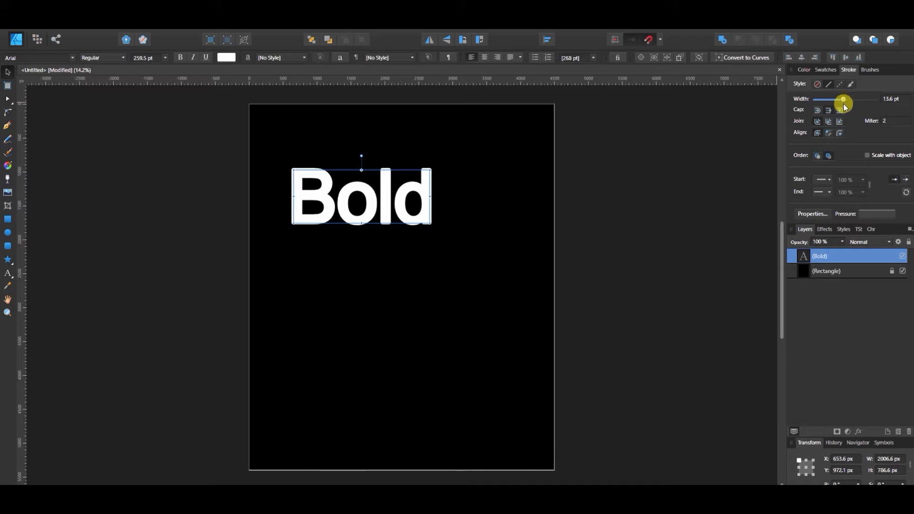
mouse_move(843, 99)
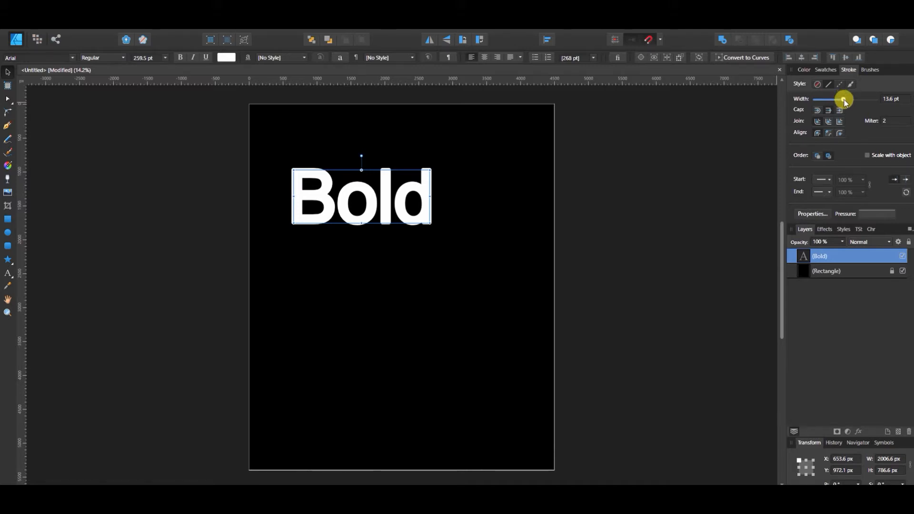
mouse_move(10, 246)
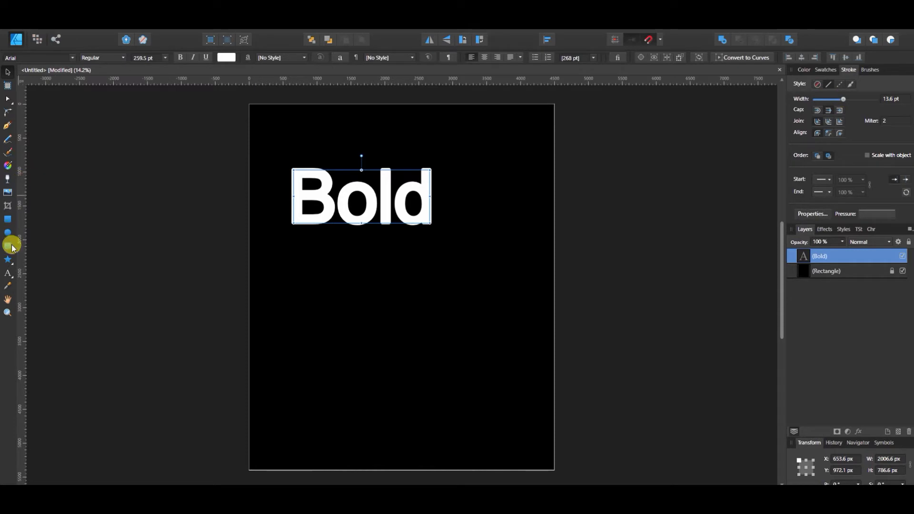
mouse_move(8, 274)
text(Hard)
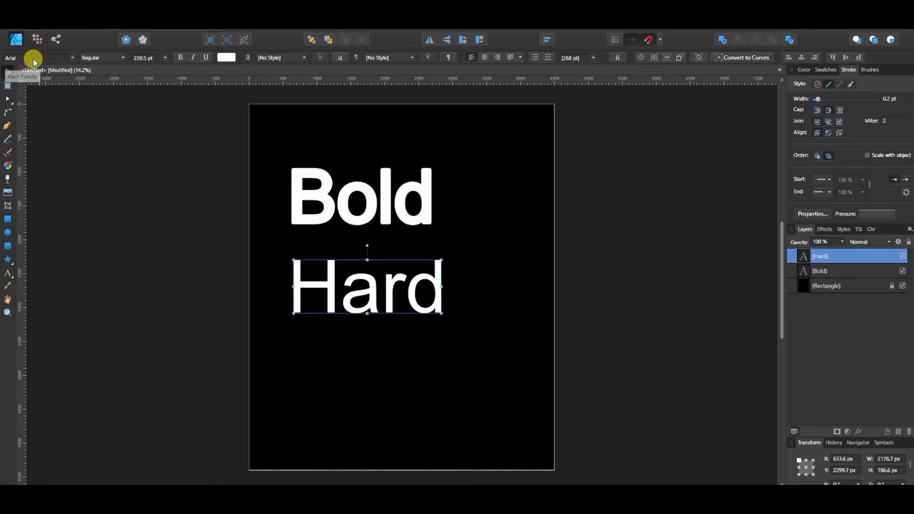
- Search the Font Family field for 'fire' fonts for the 'Hard' text
click(36, 57)
text(fire)
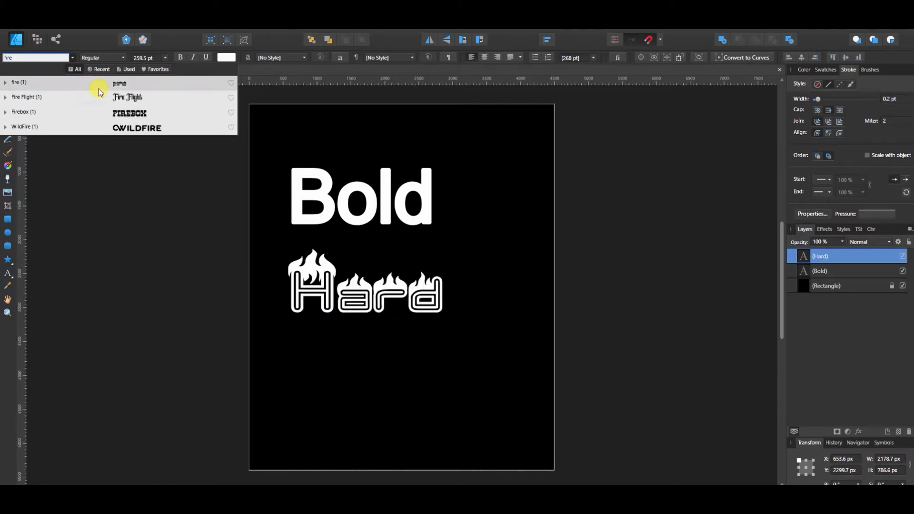
- Apply Fire Flight to 'Hard', enlarge it to about 425 pt below 'Bold'
click(128, 97)
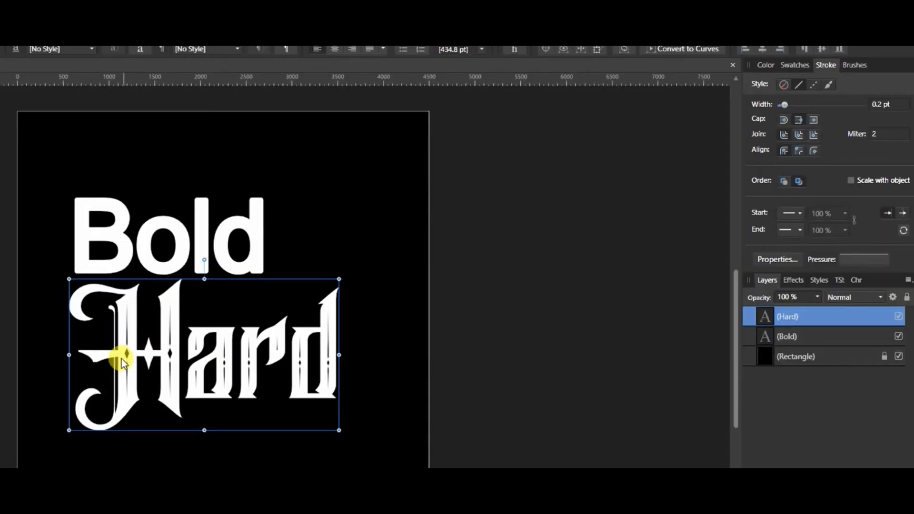
mouse_move(236, 390)
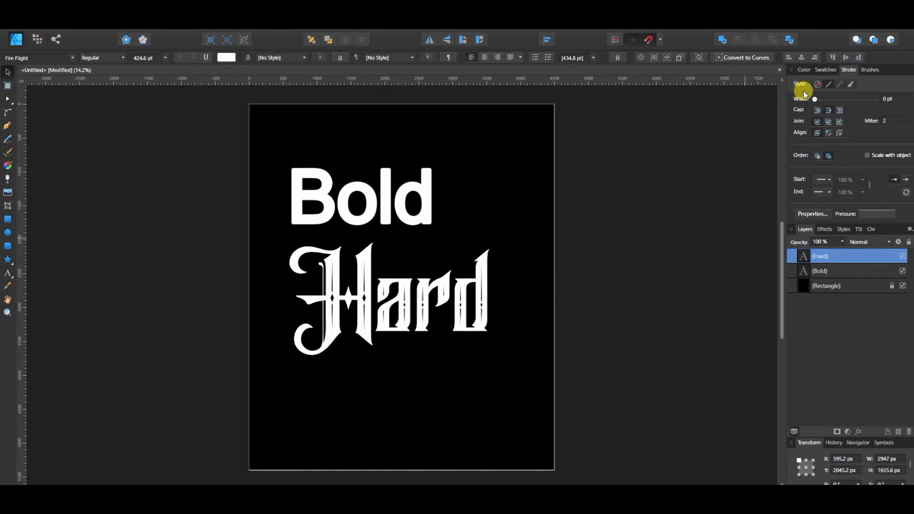
click(828, 84)
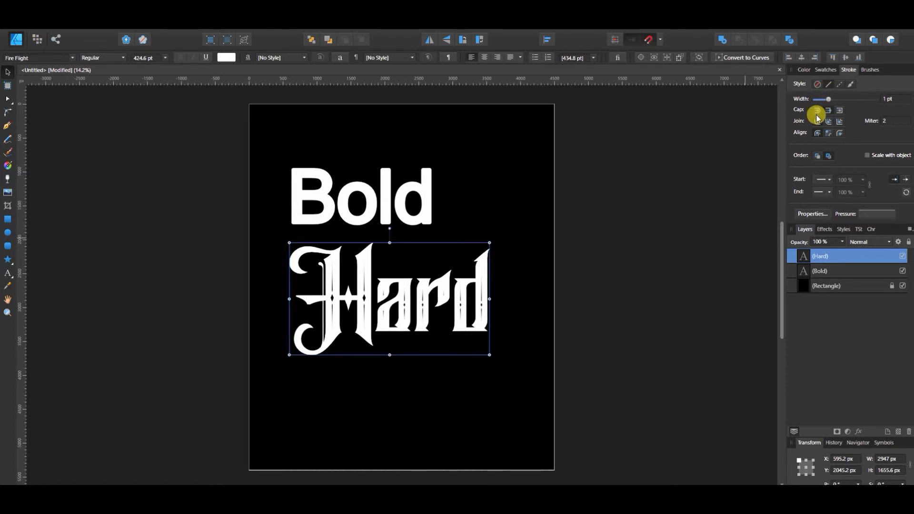
mouse_move(826, 99)
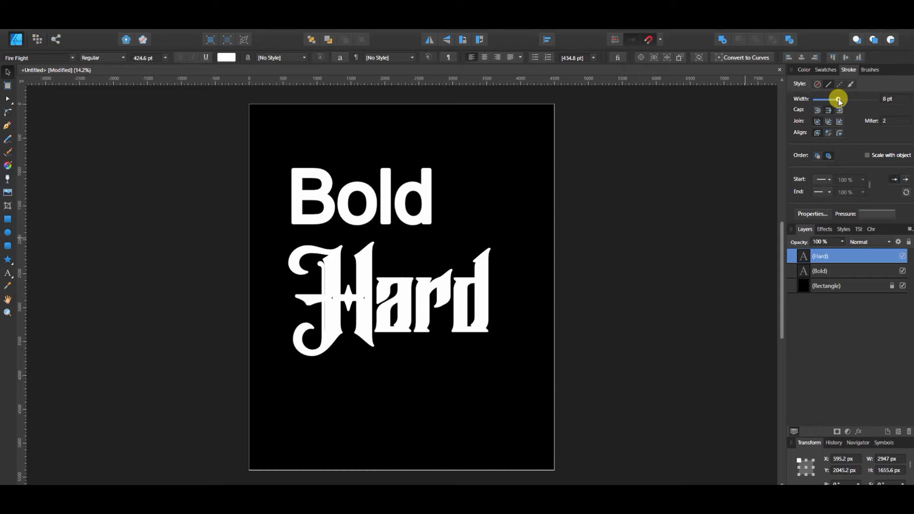
click(390, 298)
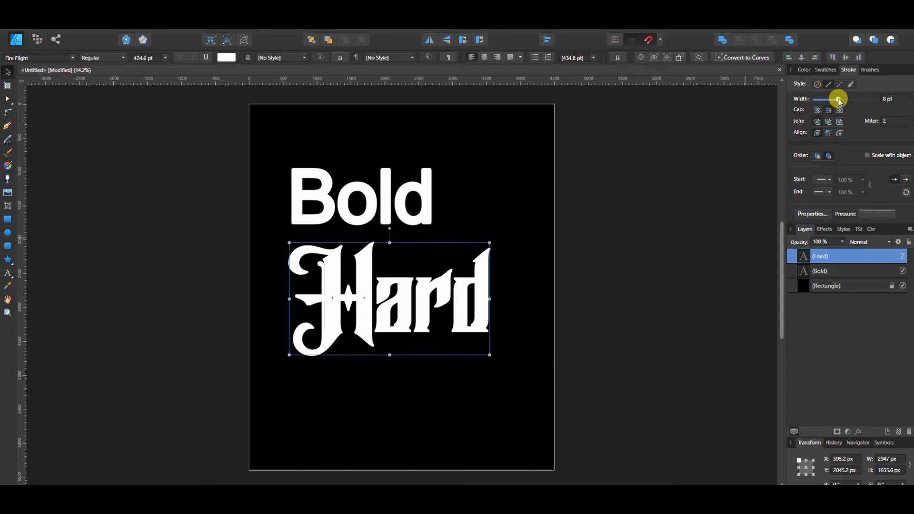
mouse_move(719, 150)
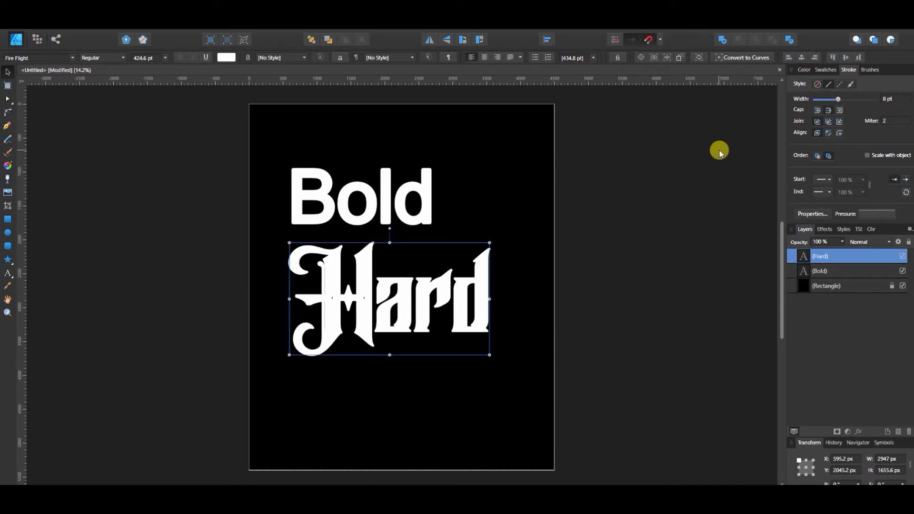
mouse_move(378, 300)
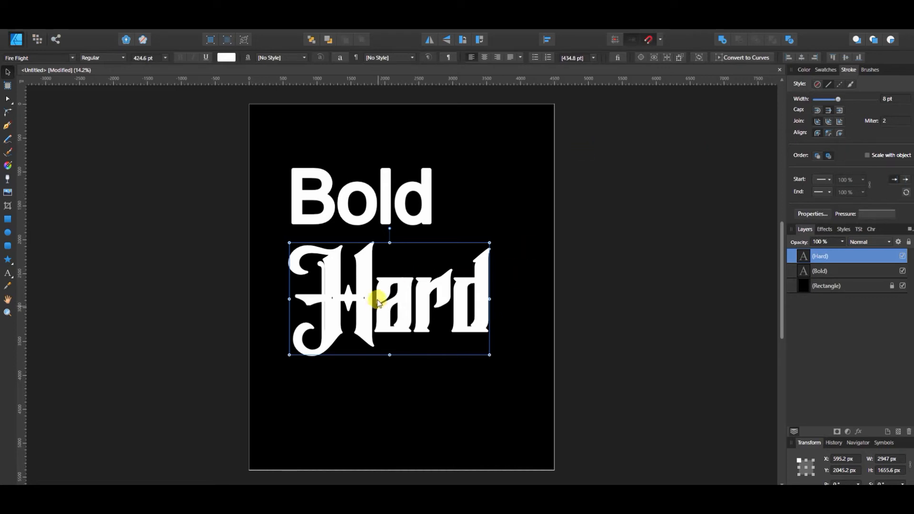
mouse_move(337, 300)
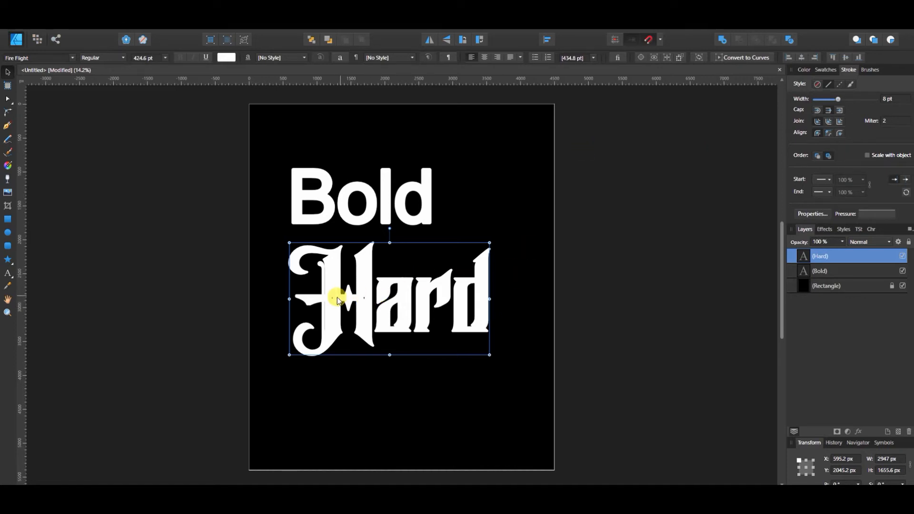
mouse_move(807, 277)
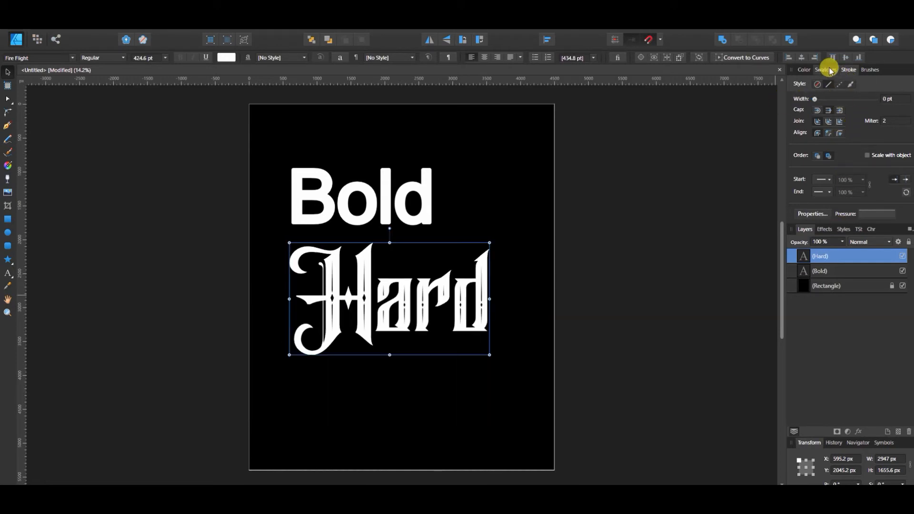
- Give 'Hard' a red stroke about 4.2 pt wide from the Swatches panel
click(826, 70)
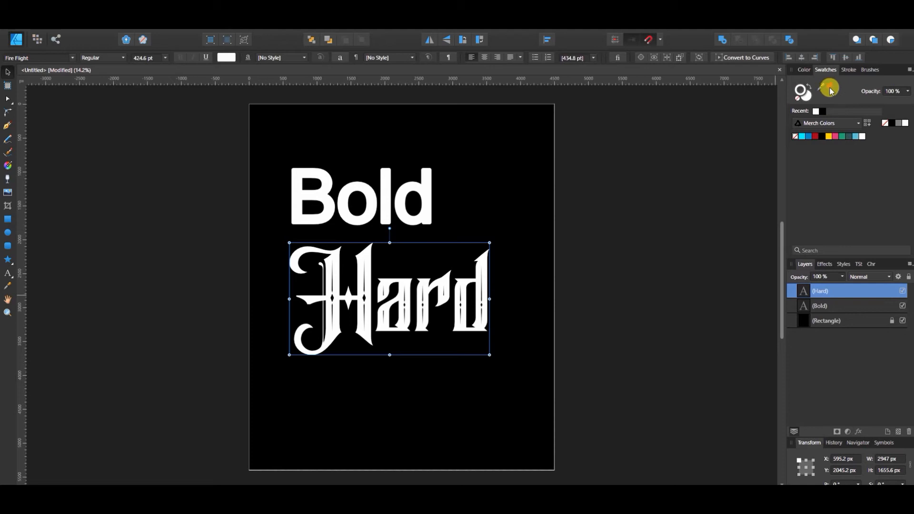
click(848, 70)
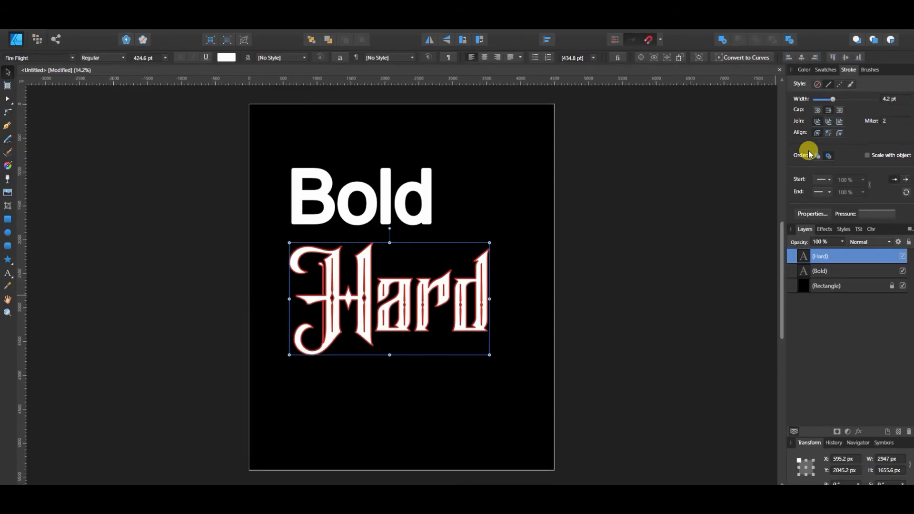
mouse_move(332, 293)
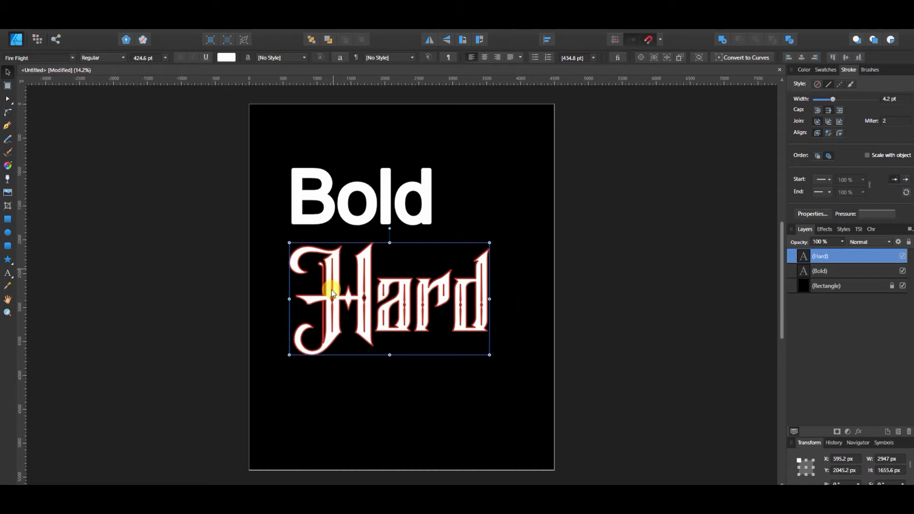
mouse_move(564, 320)
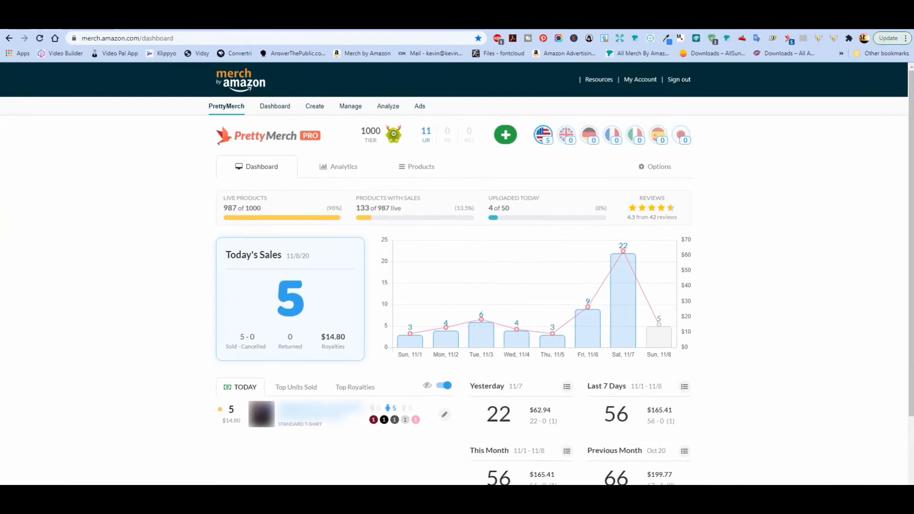
mouse_move(522, 79)
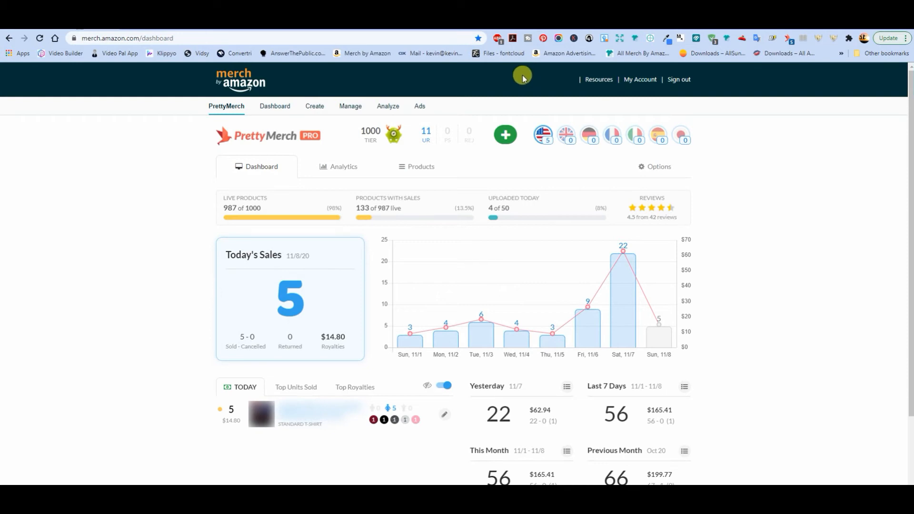
mouse_move(714, 275)
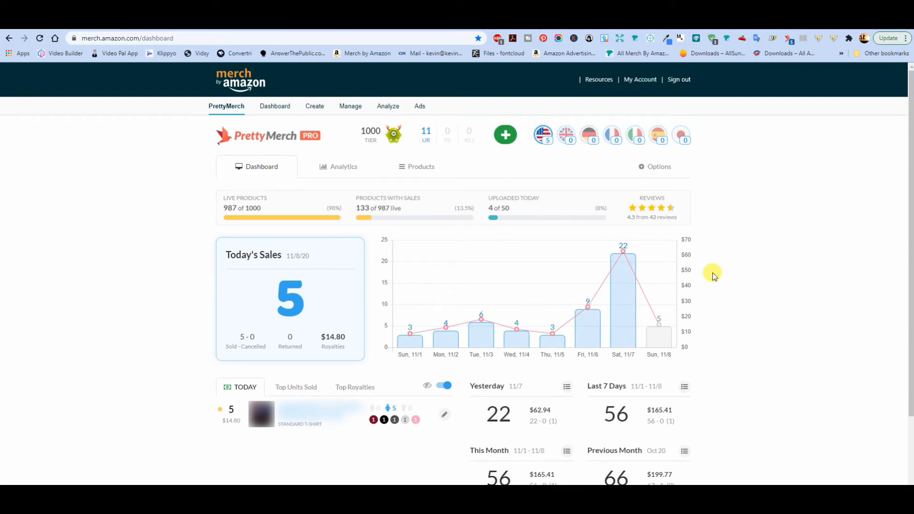
mouse_move(532, 368)
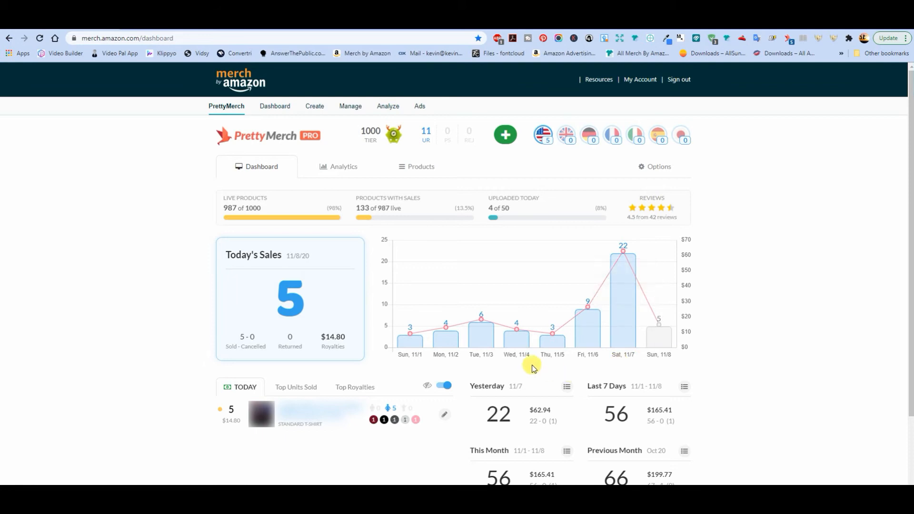
mouse_move(780, 371)
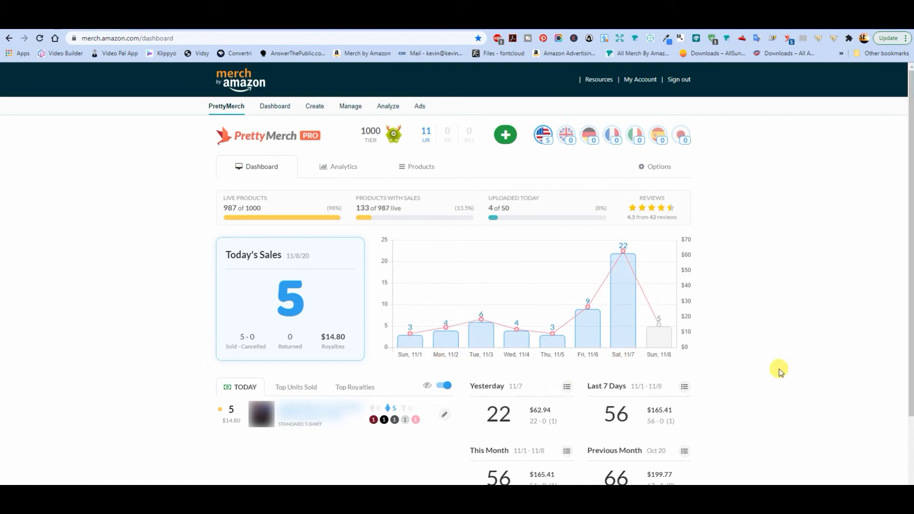
- Open Saturday 11/7's 22-sale breakdown, scroll through the products, then close it
scroll(down, 3)
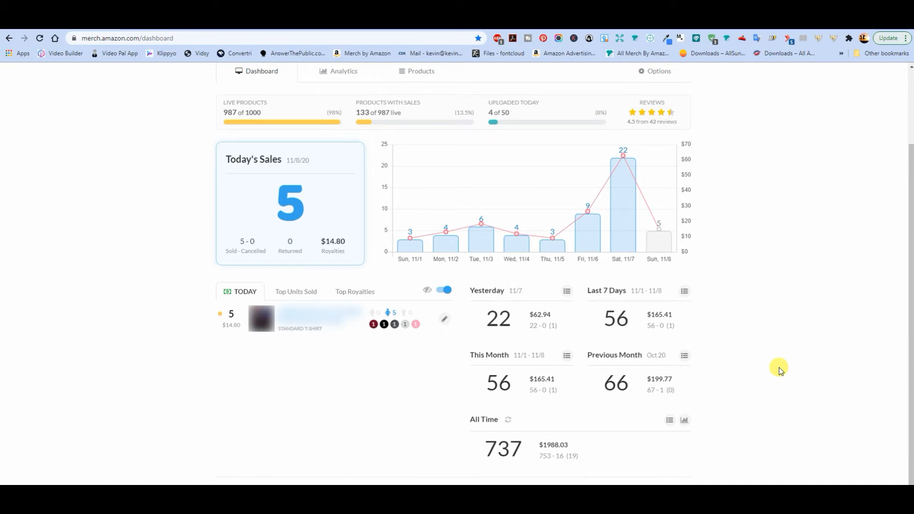
mouse_move(623, 222)
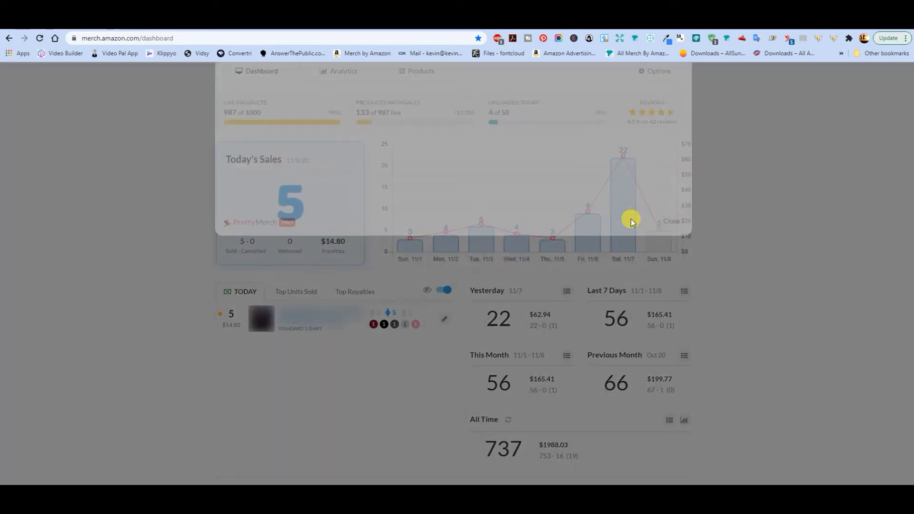
click(566, 291)
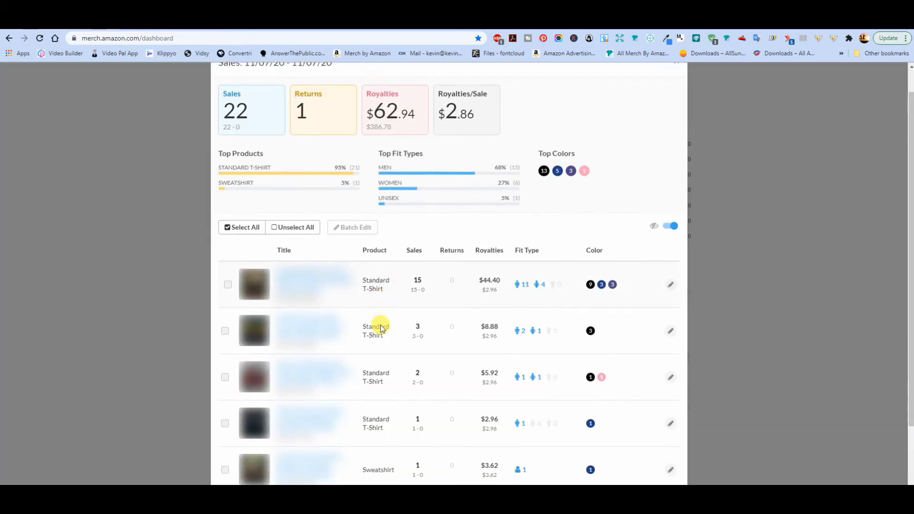
scroll(down, 3)
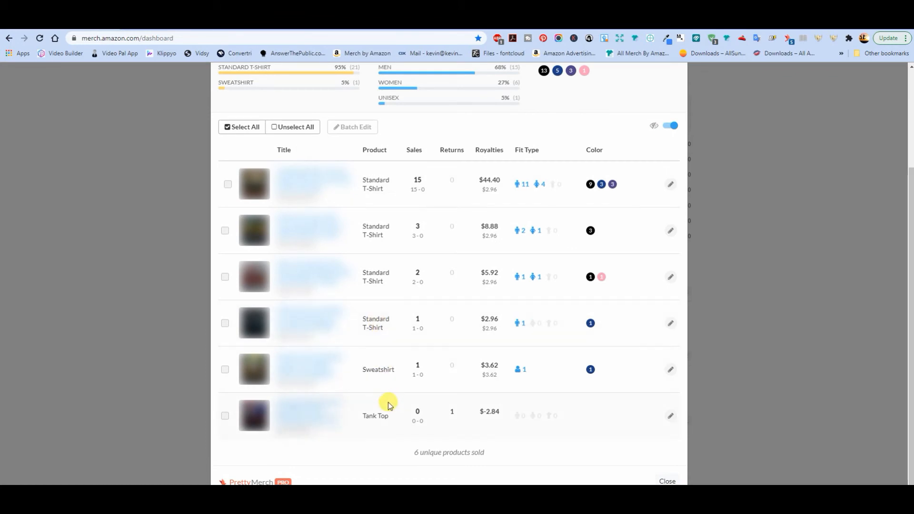
mouse_move(406, 424)
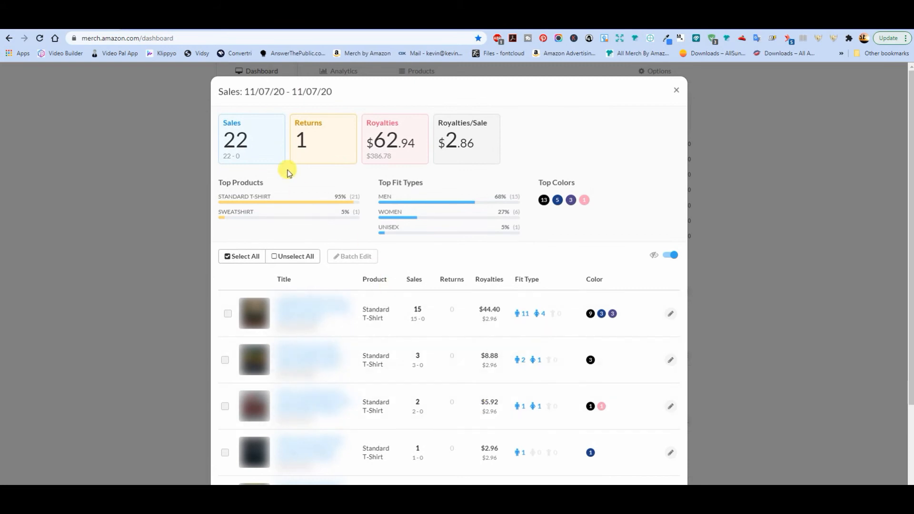
mouse_move(640, 239)
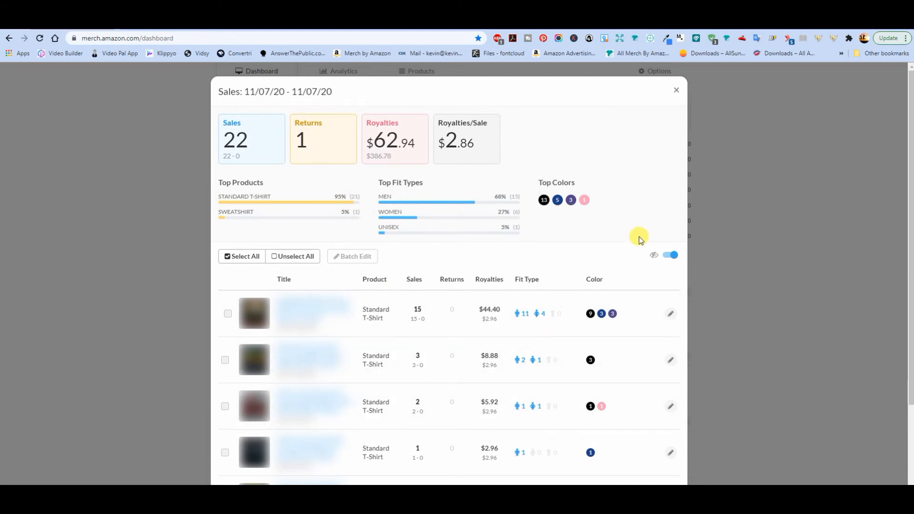
mouse_move(634, 236)
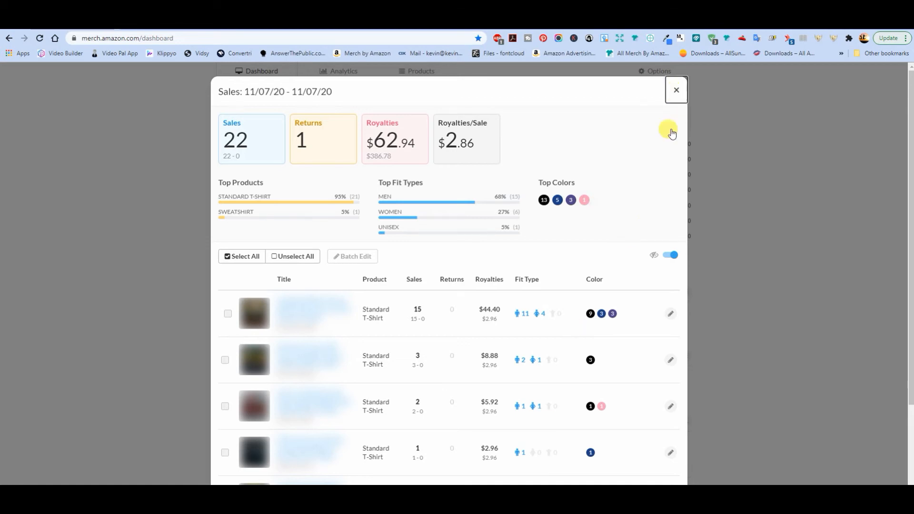
click(675, 90)
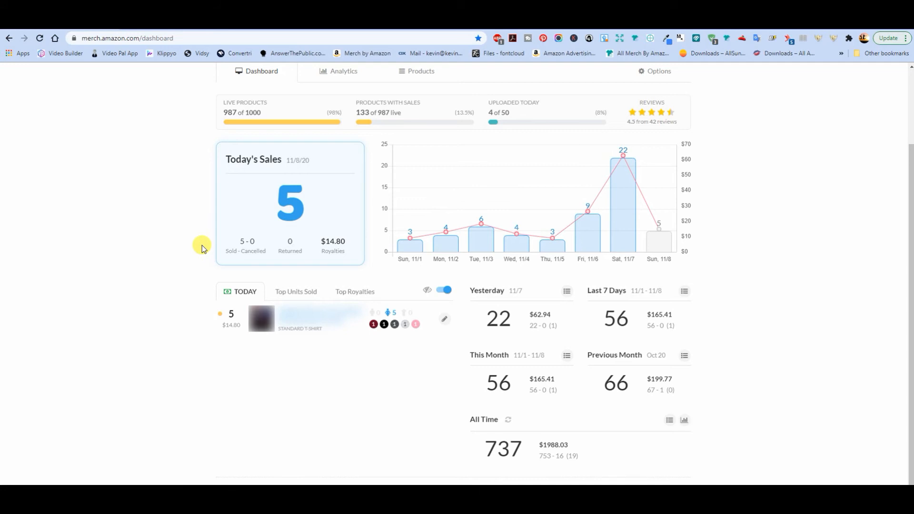
mouse_move(203, 233)
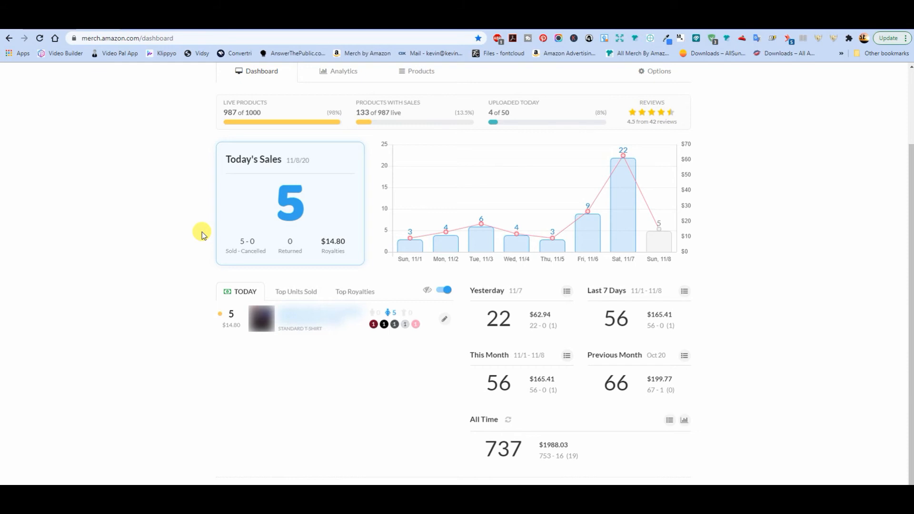
mouse_move(375, 370)
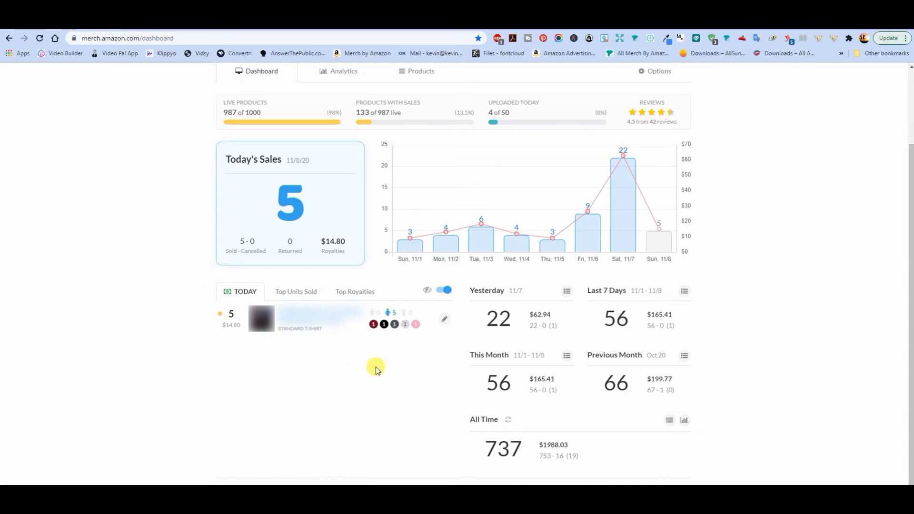
mouse_move(412, 340)
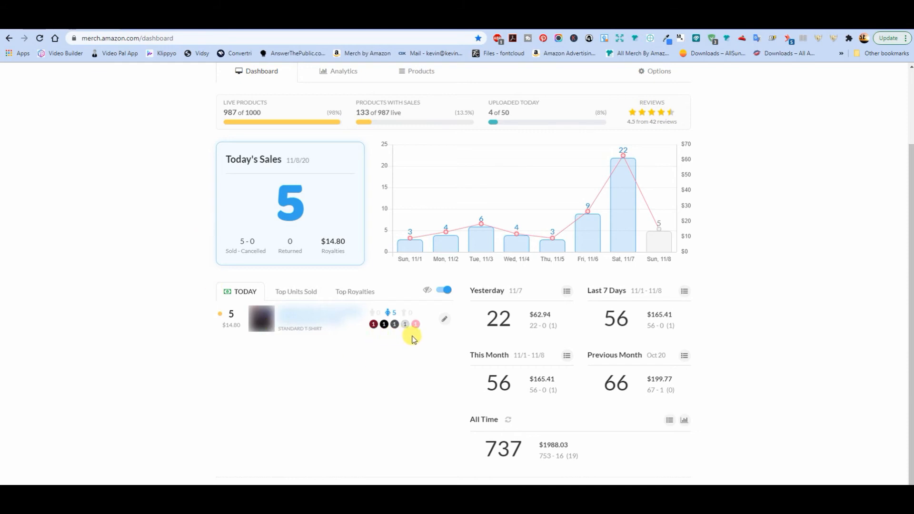
mouse_move(399, 348)
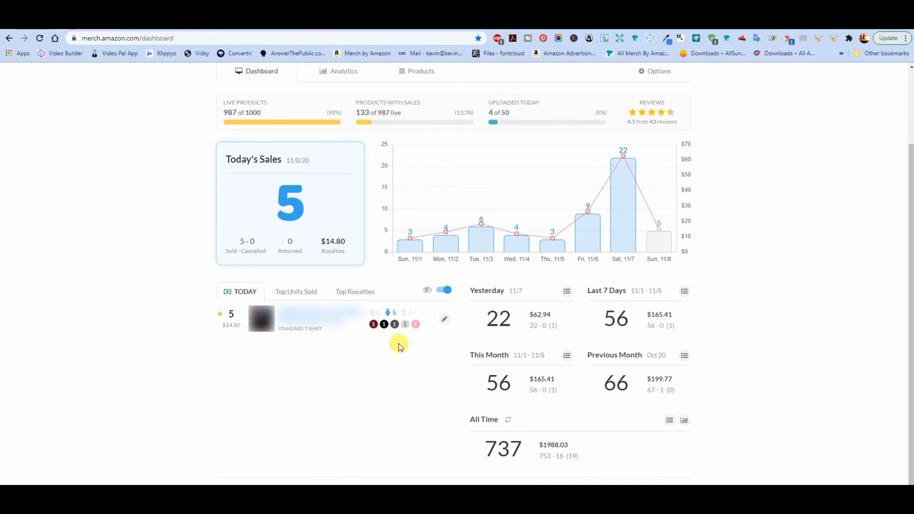
mouse_move(784, 301)
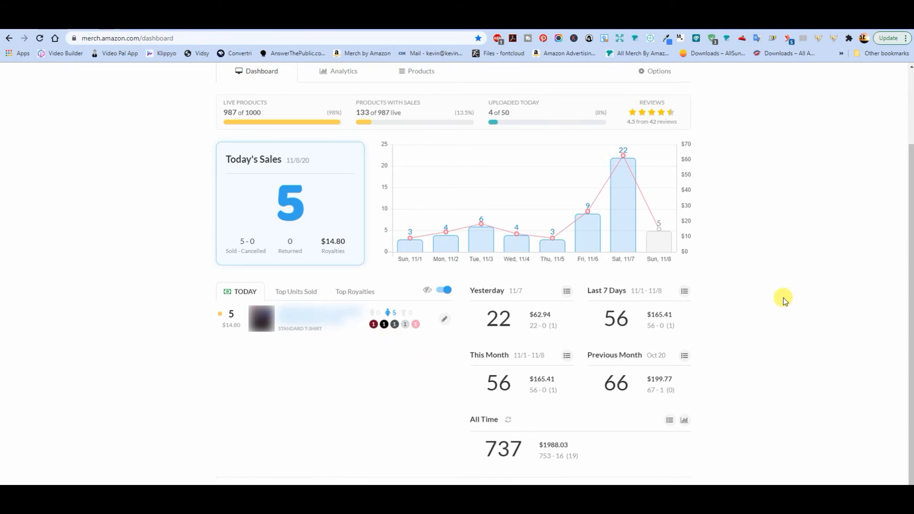
scroll(up, 3)
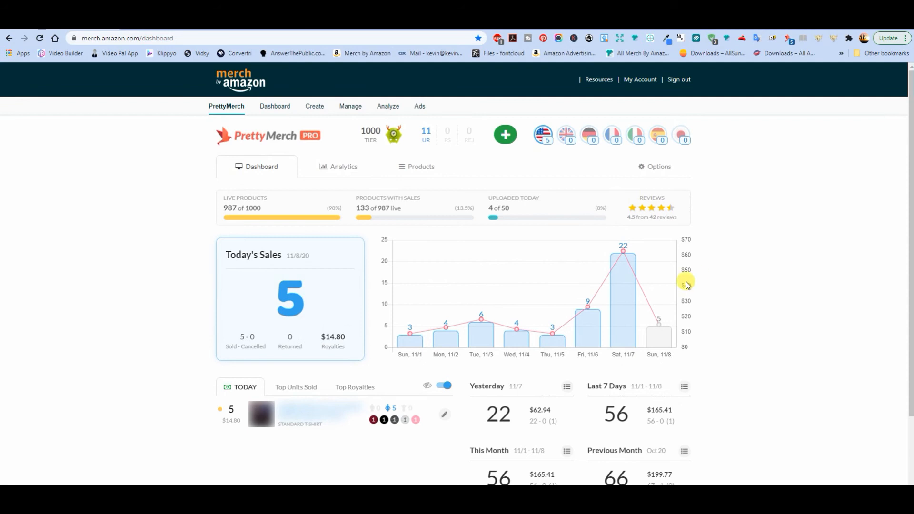
mouse_move(624, 334)
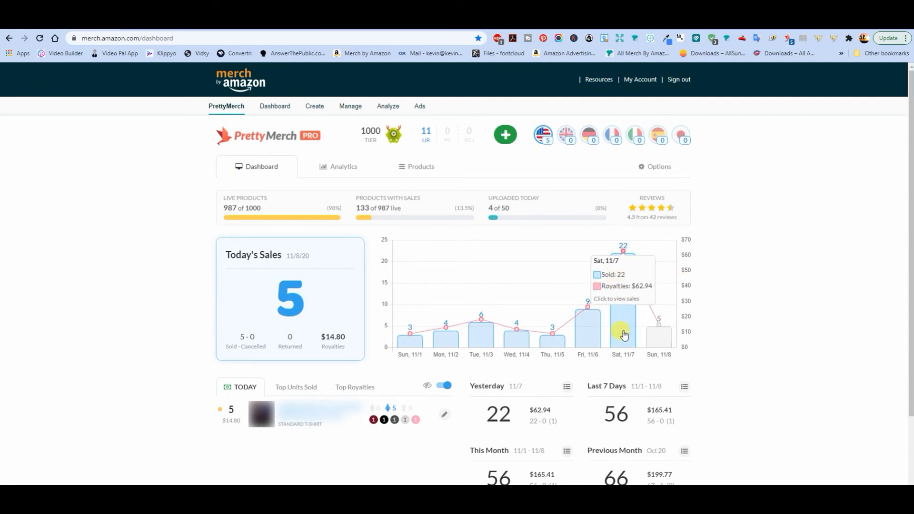
mouse_move(786, 341)
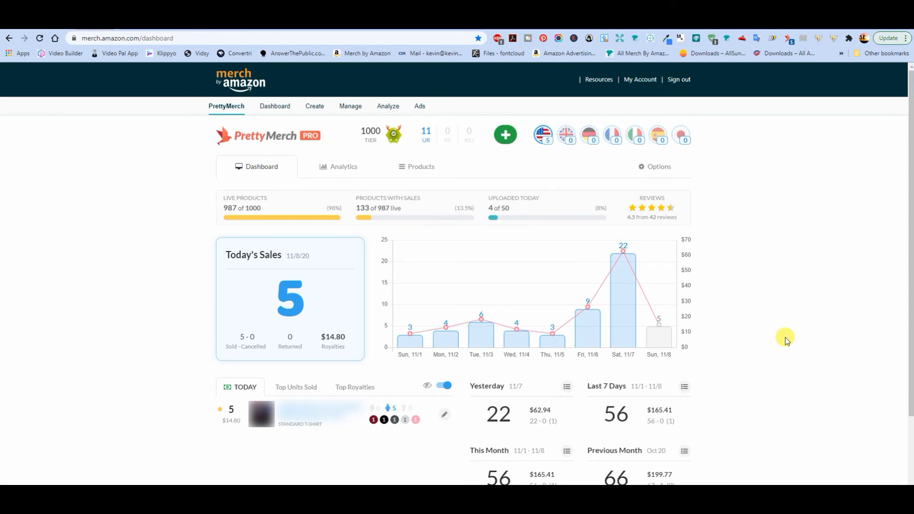
mouse_move(629, 330)
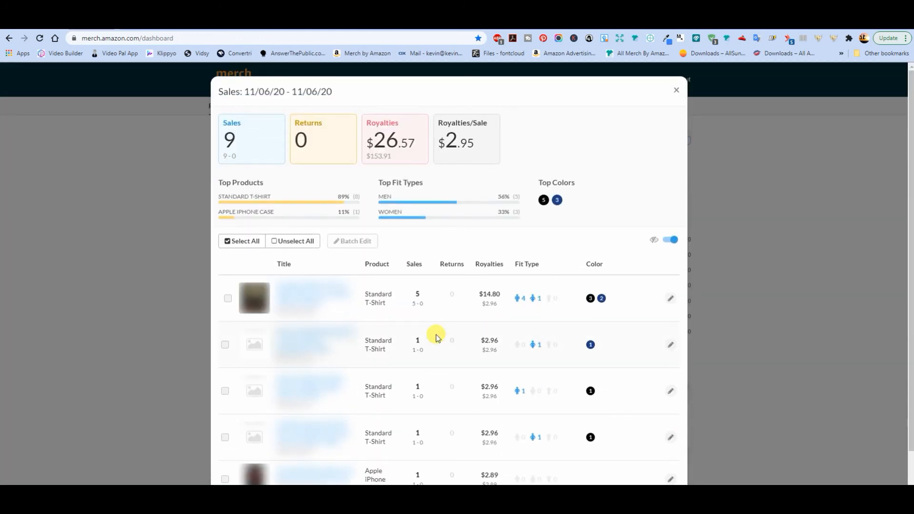
- Scroll through Friday 11/6's 9 sales across five products, then close the breakdown
scroll(down, 3)
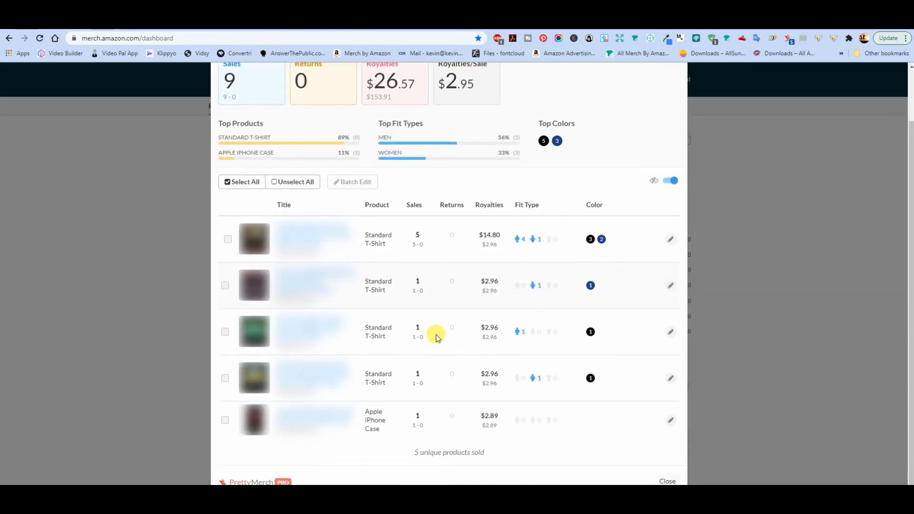
mouse_move(385, 440)
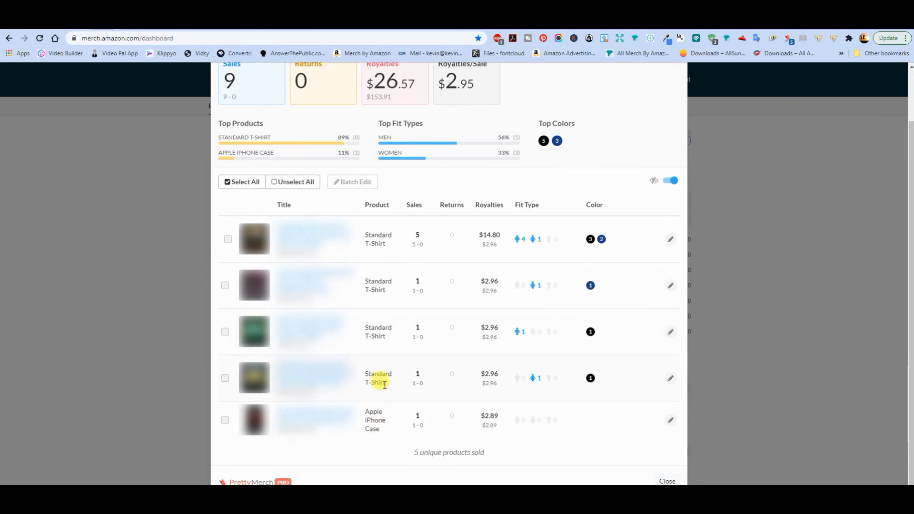
mouse_move(384, 348)
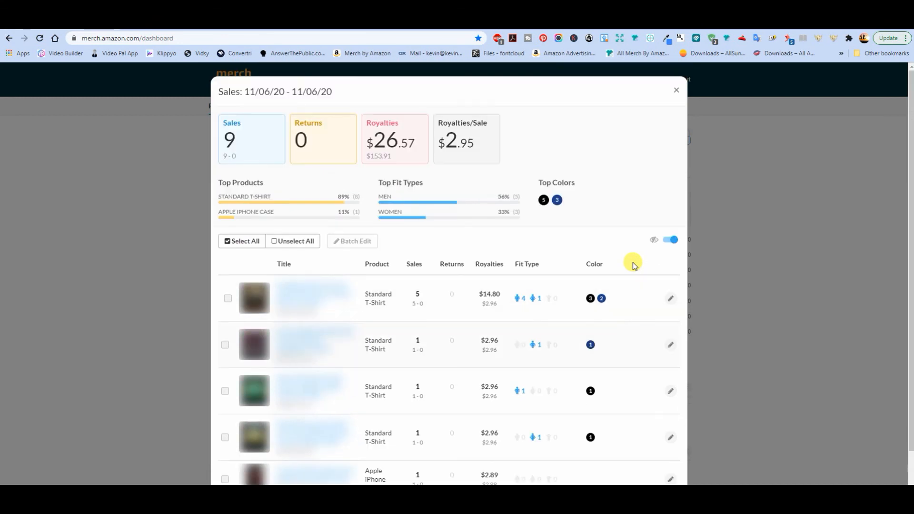
click(676, 90)
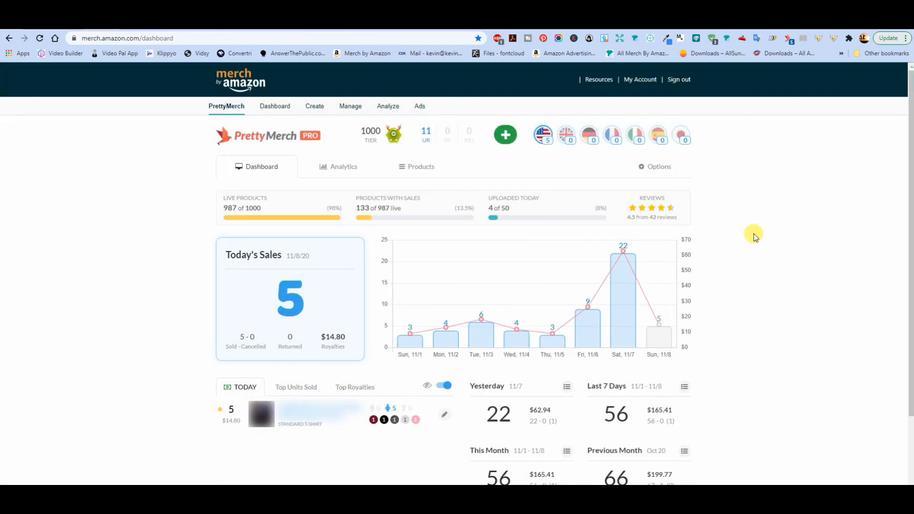
- Scroll down to the This Month (56) and Previous Month (66) sales totals
scroll(down, 3)
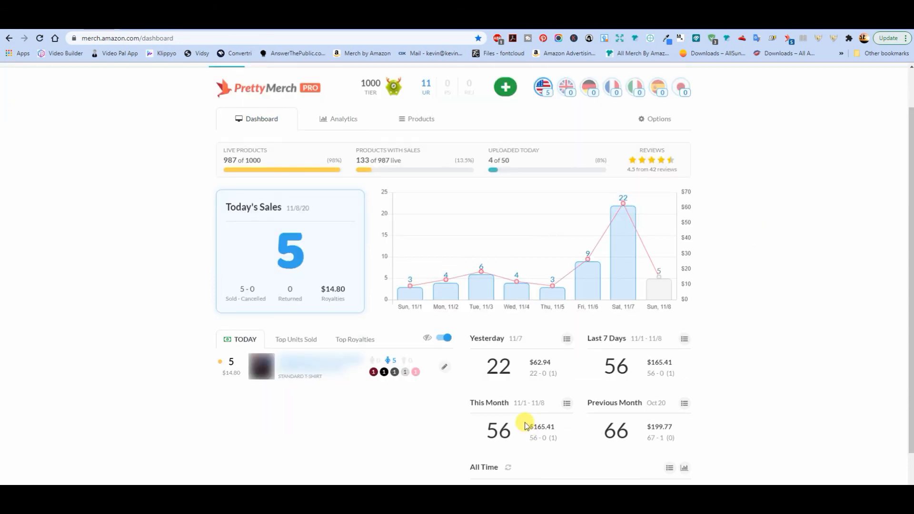
mouse_move(628, 308)
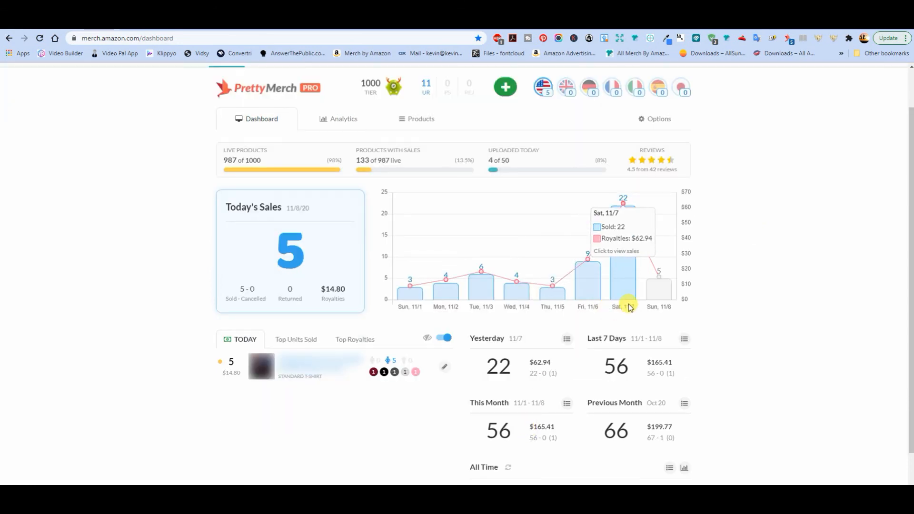
mouse_move(495, 453)
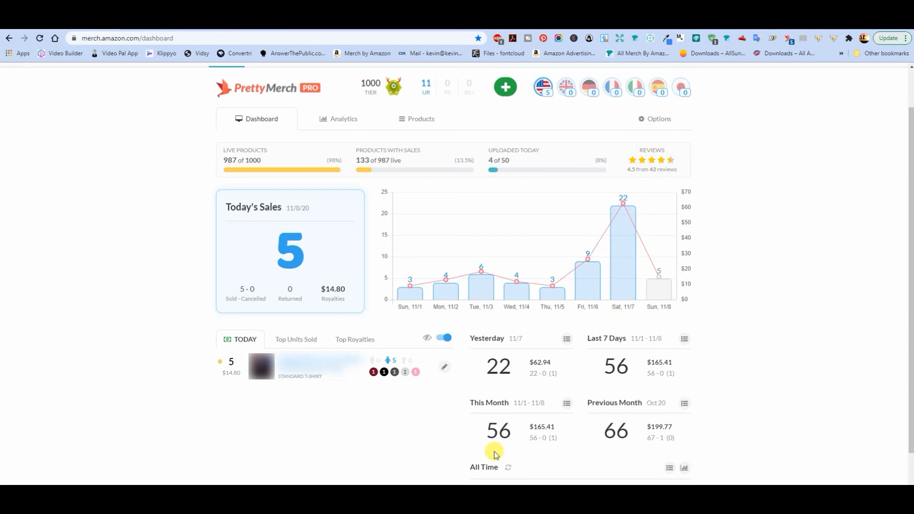
mouse_move(502, 434)
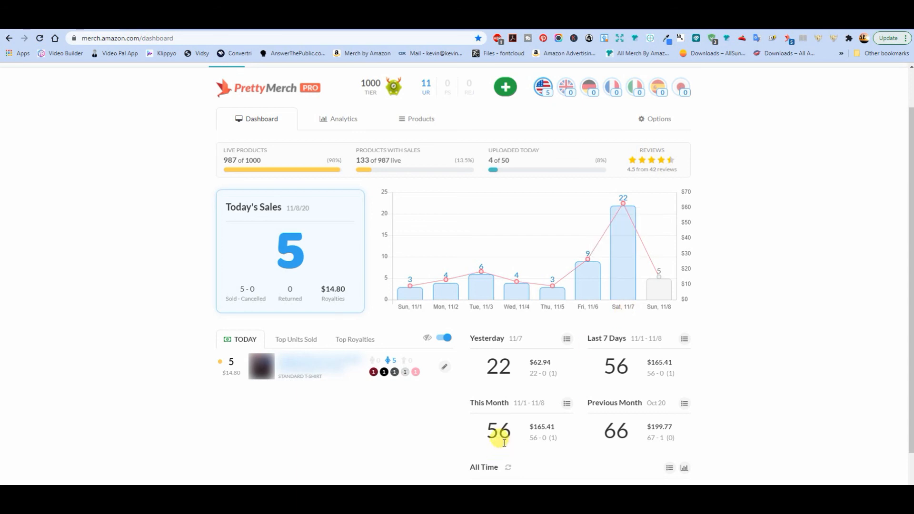
mouse_move(612, 441)
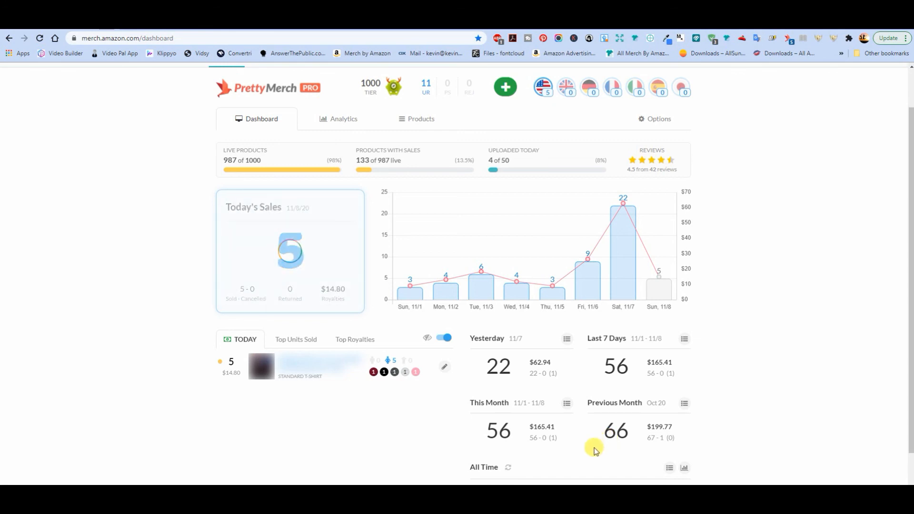
mouse_move(626, 450)
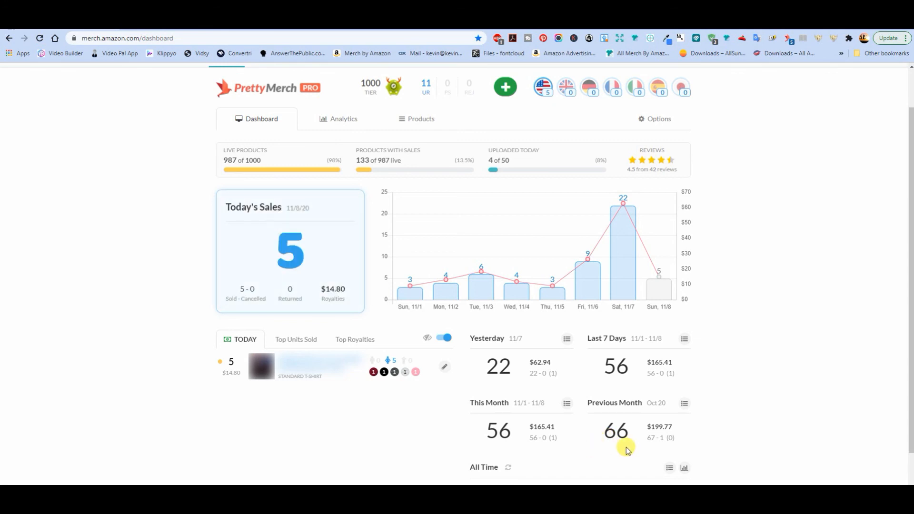
mouse_move(731, 414)
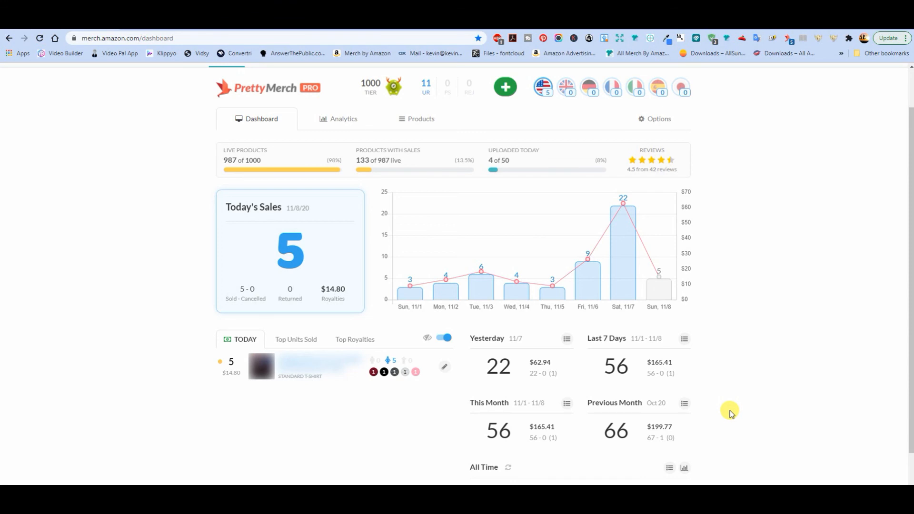
mouse_move(619, 321)
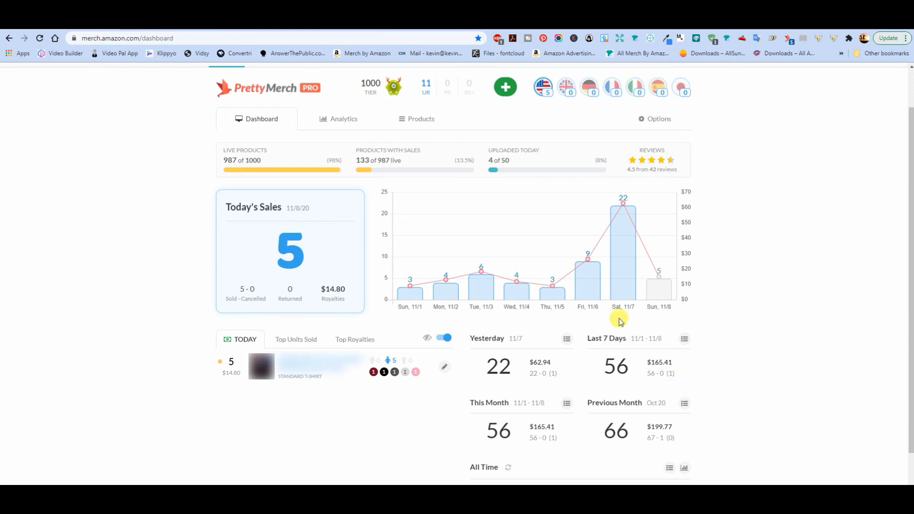
mouse_move(828, 327)
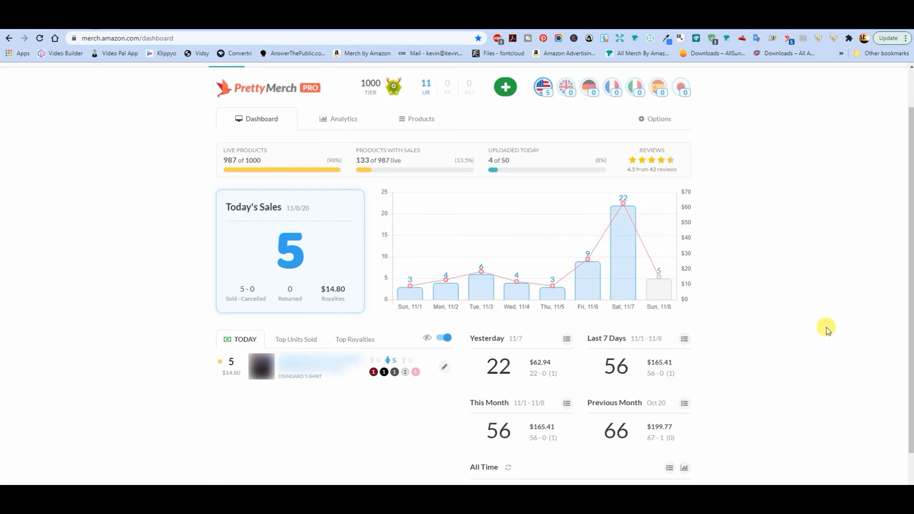